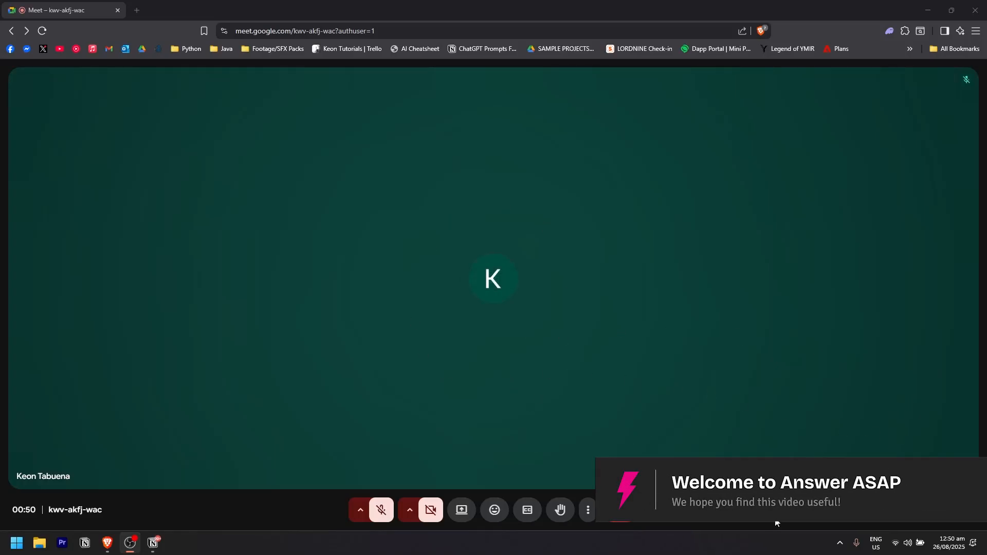
- Bring up the meeting tools list and start browsing for more add-ons
left_click(944, 510)
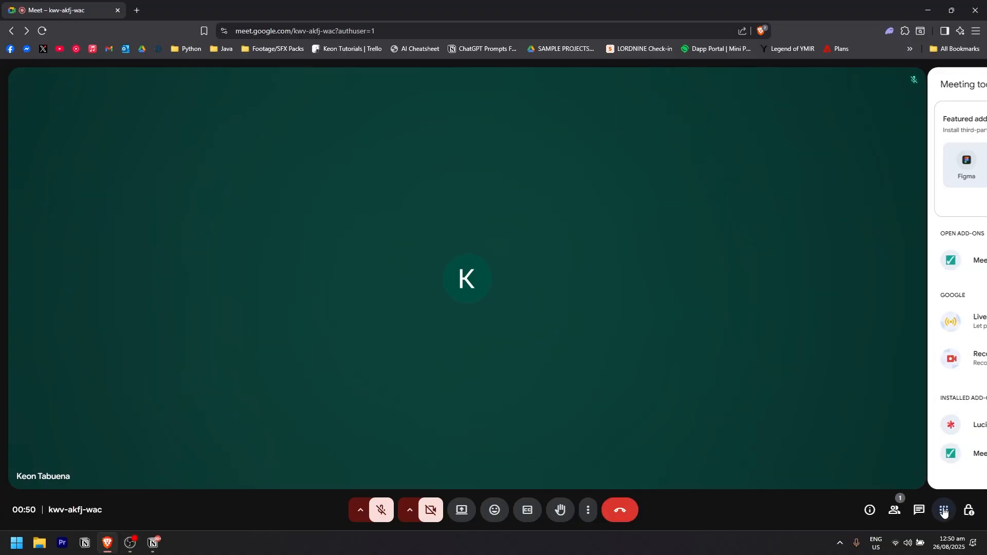
left_click(943, 510)
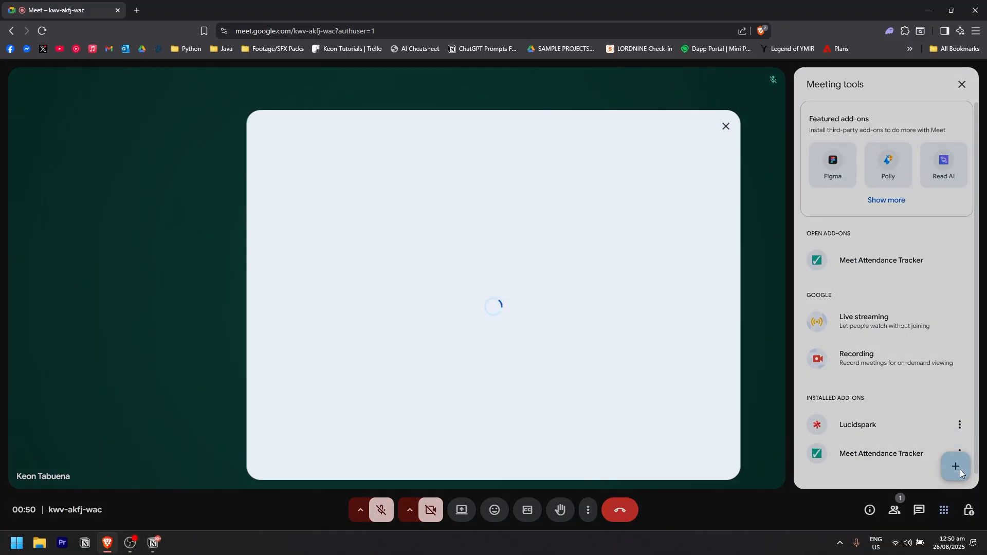
- Search the marketplace for 'whiteboard' to surface Collaborative Whiteboard first
left_click(955, 467)
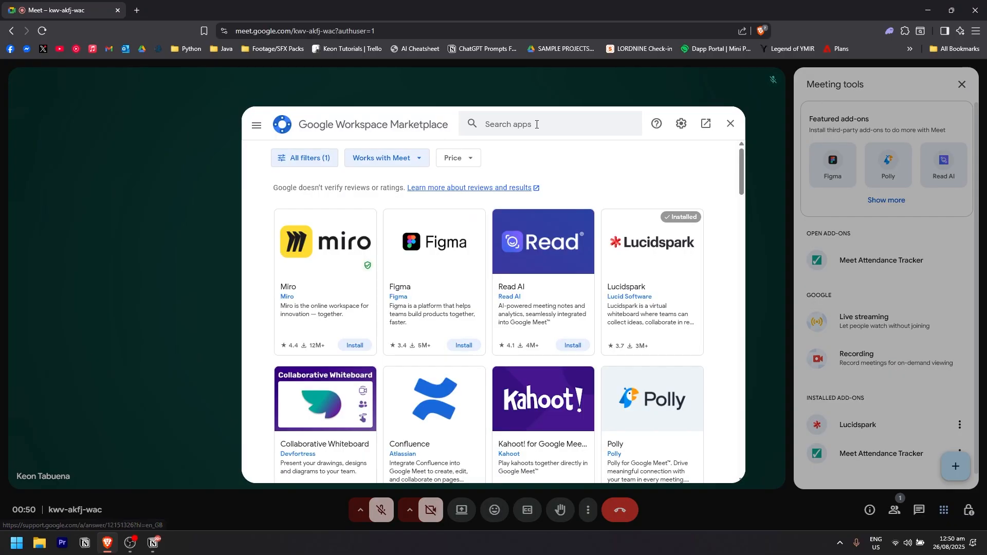
type("whiteboard")
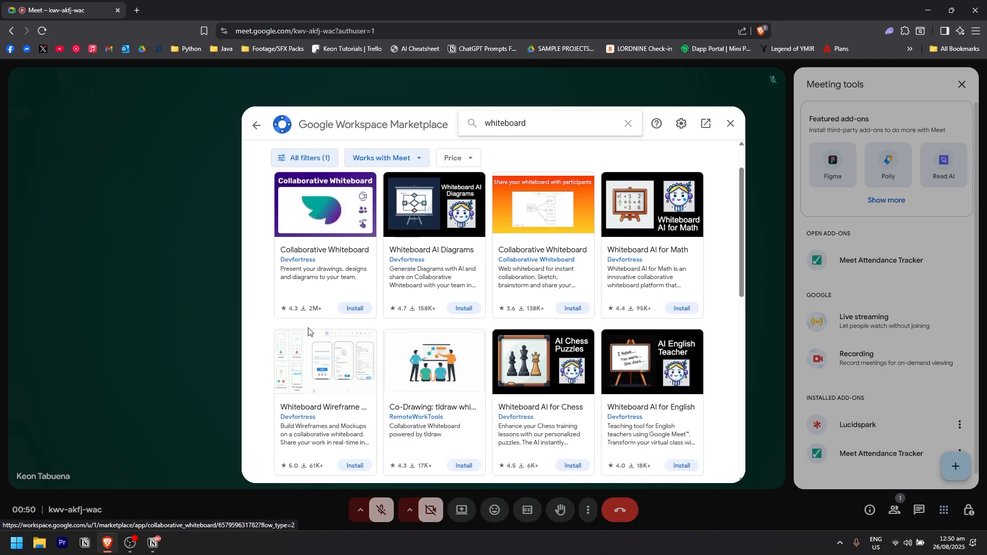
scroll("up", 3)
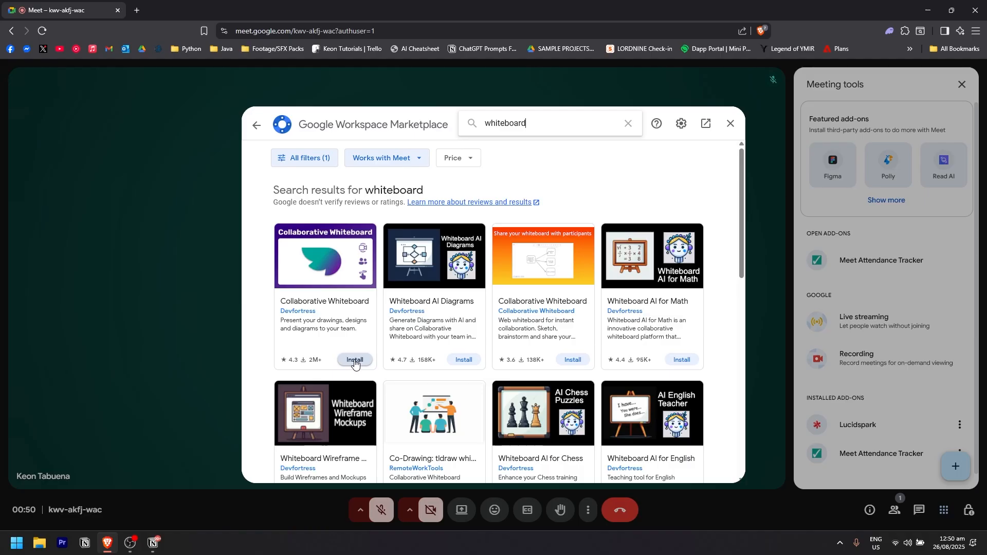
- Install Collaborative Whiteboard, grant account access, sign in and launch it in the meeting
left_click(355, 362)
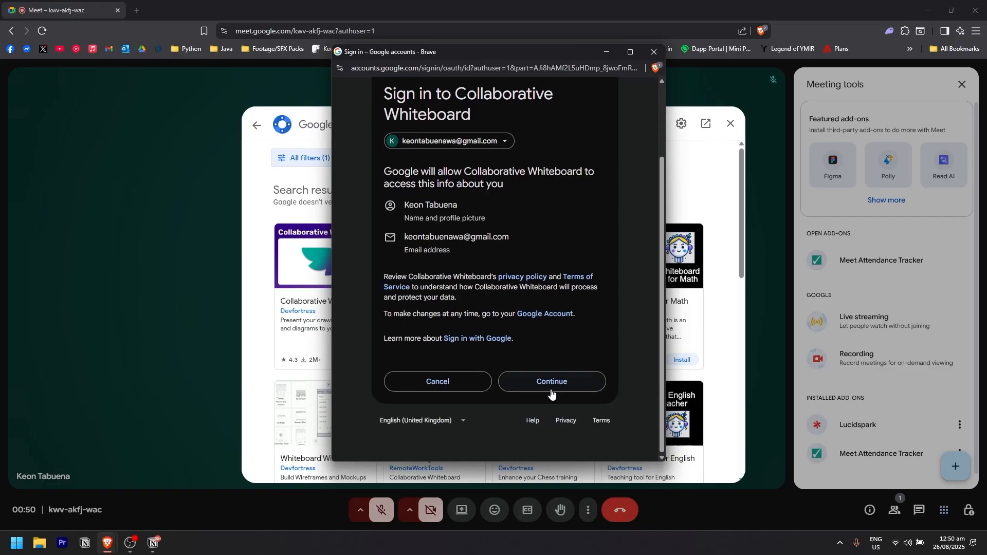
left_click(551, 381)
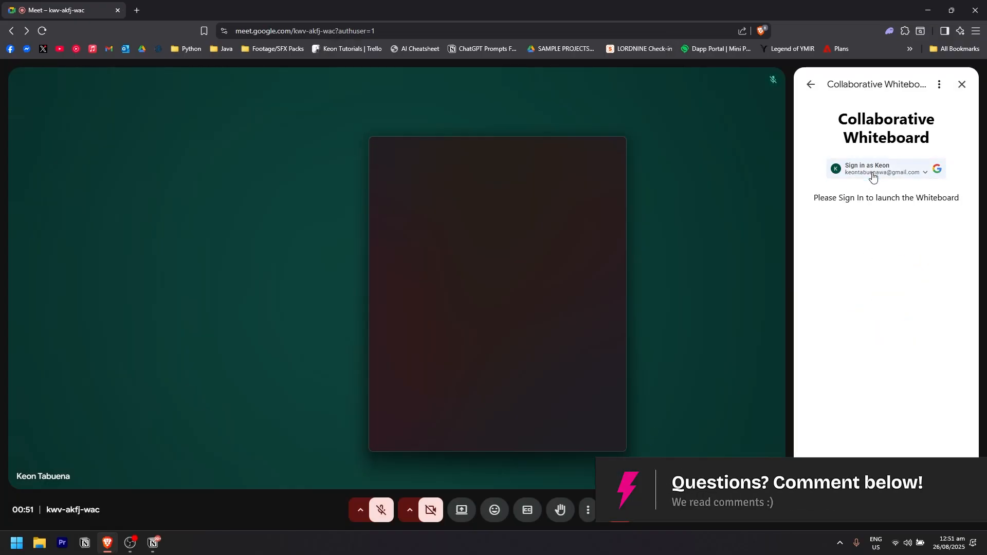
left_click(886, 169)
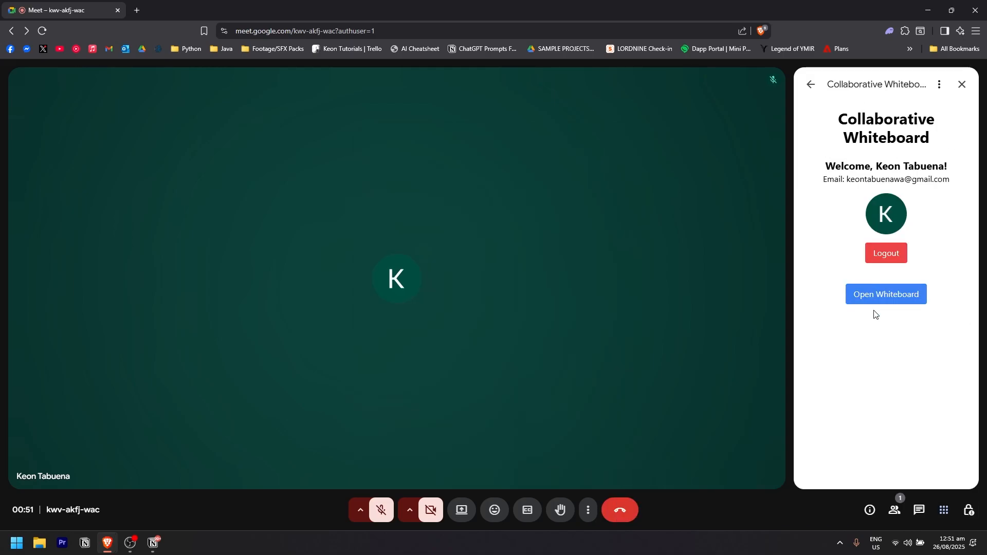
left_click(886, 294)
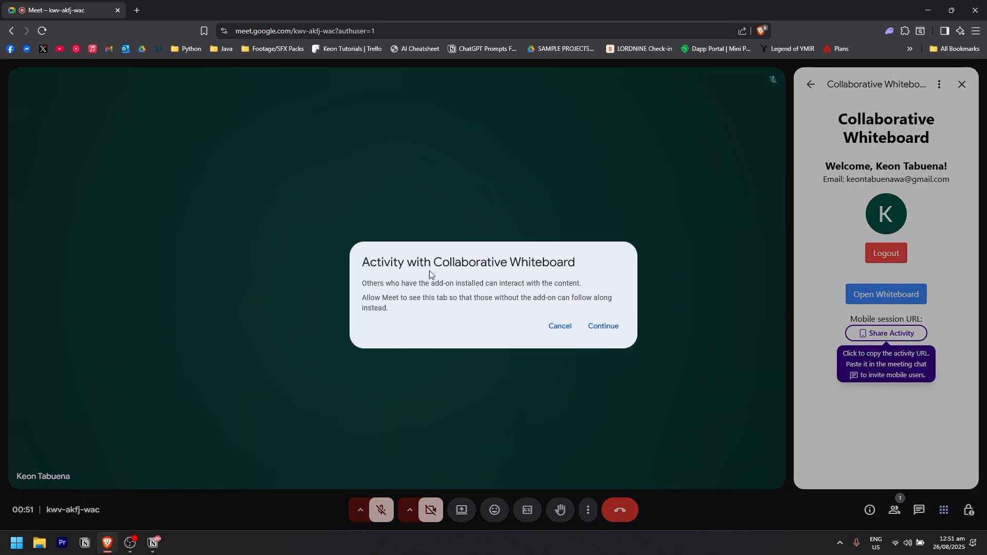
mouse_move(453, 301)
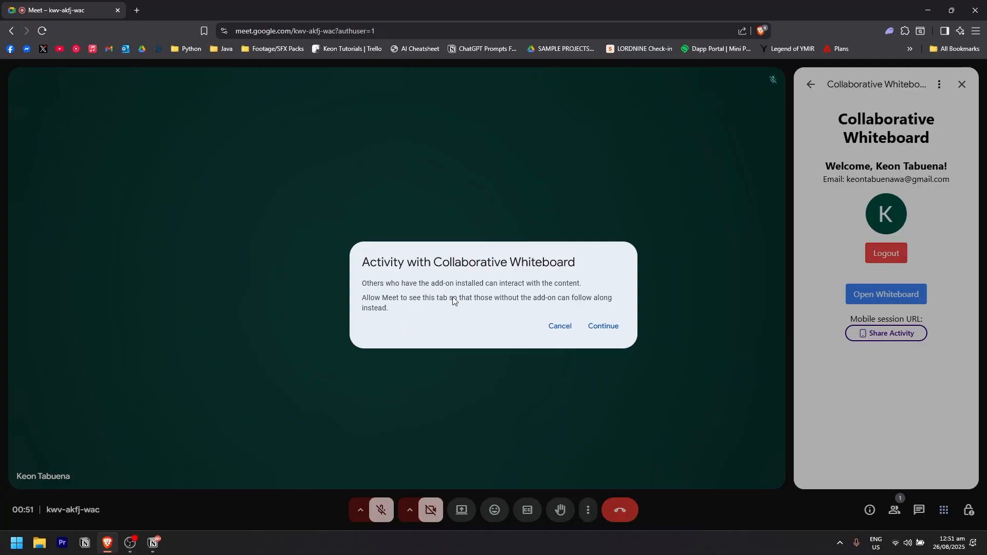
mouse_move(374, 305)
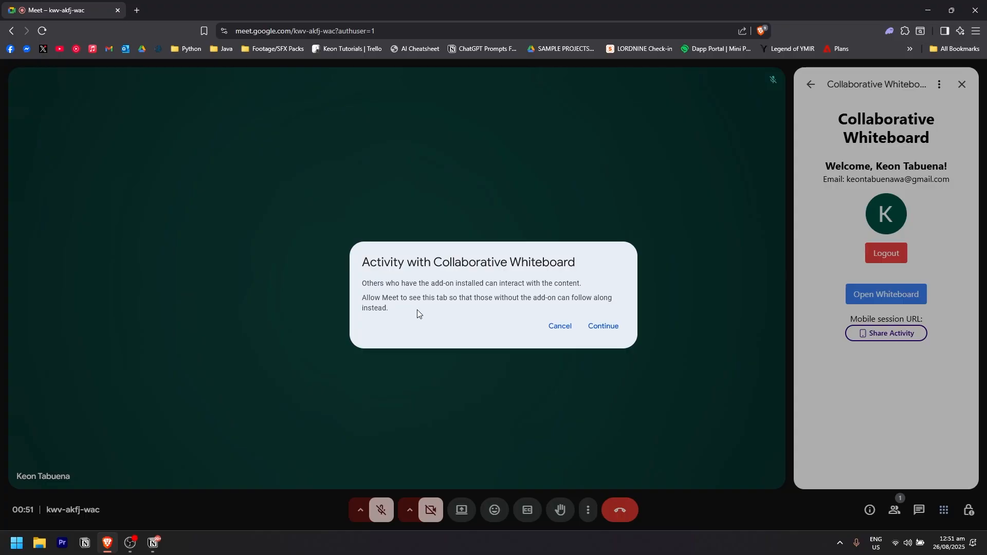
mouse_move(445, 307)
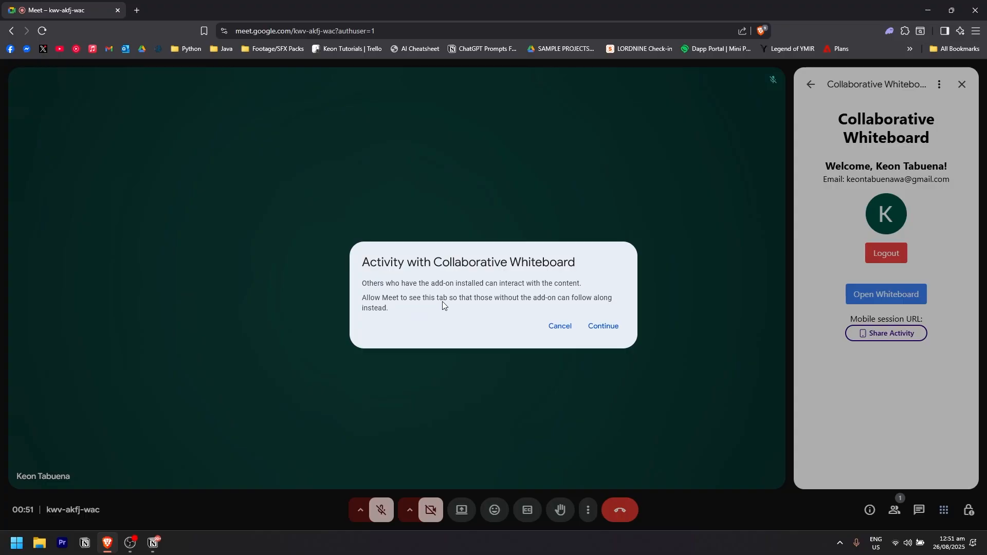
- Confirm starting the Collaborative Whiteboard activity for everyone in the call
left_click(602, 326)
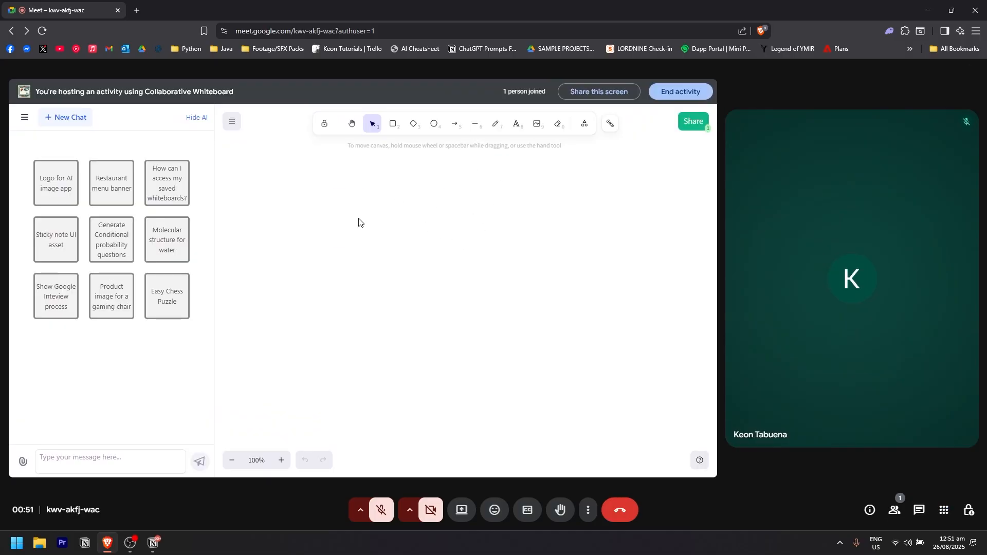
- Switch to the pencil and draw a large black freehand scribble across the canvas
left_click(495, 124)
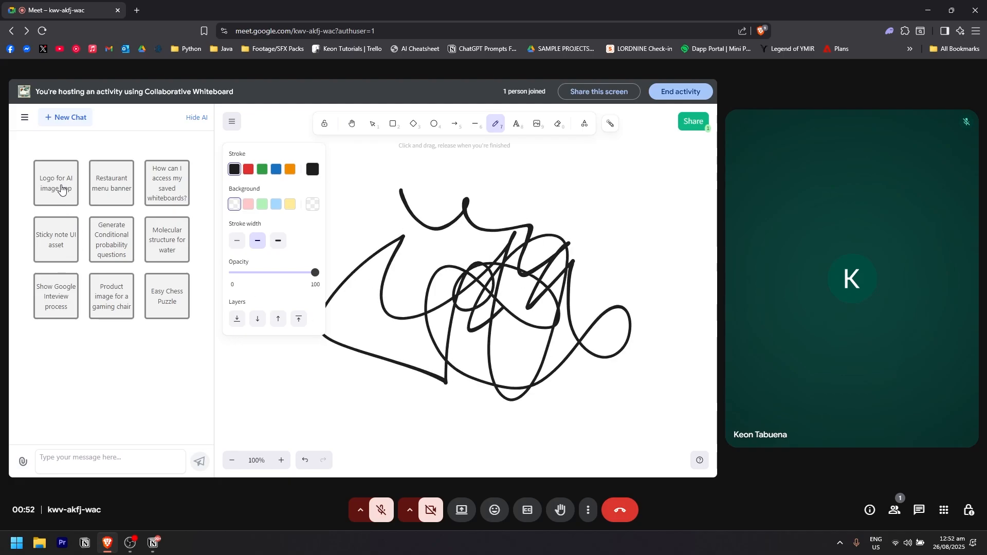
- Generate an AI image preview from the 'Logo for AI image app' prompt card
left_click(55, 184)
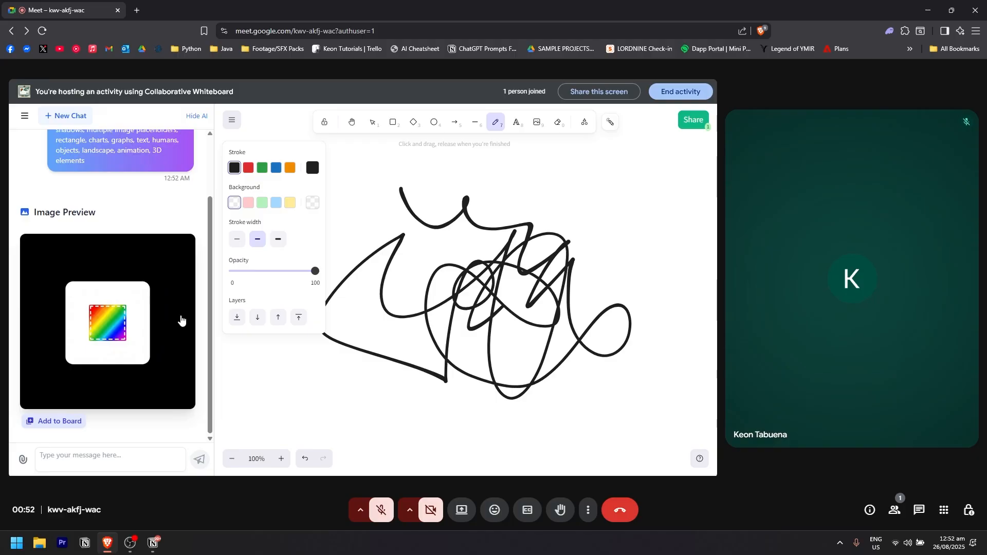
scroll("up", 3)
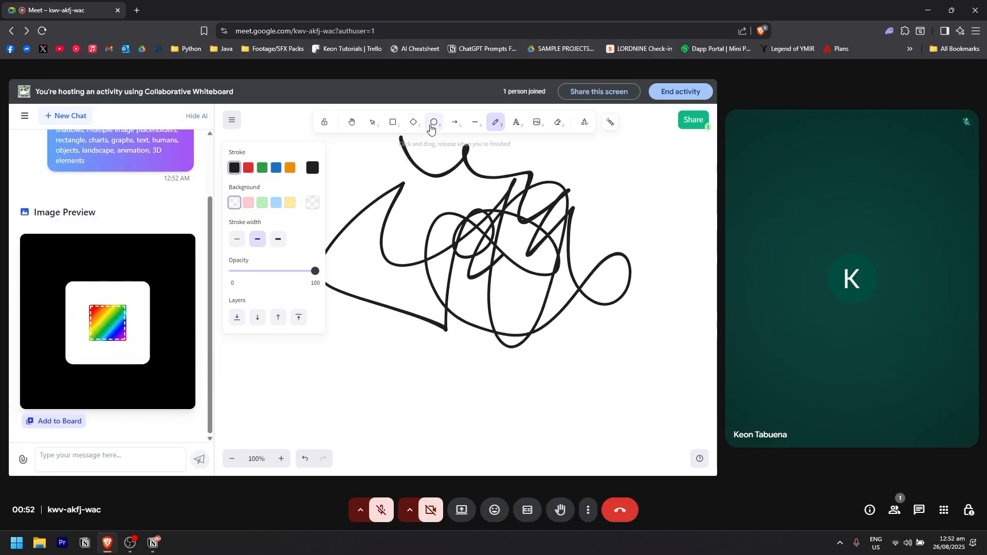
mouse_move(411, 122)
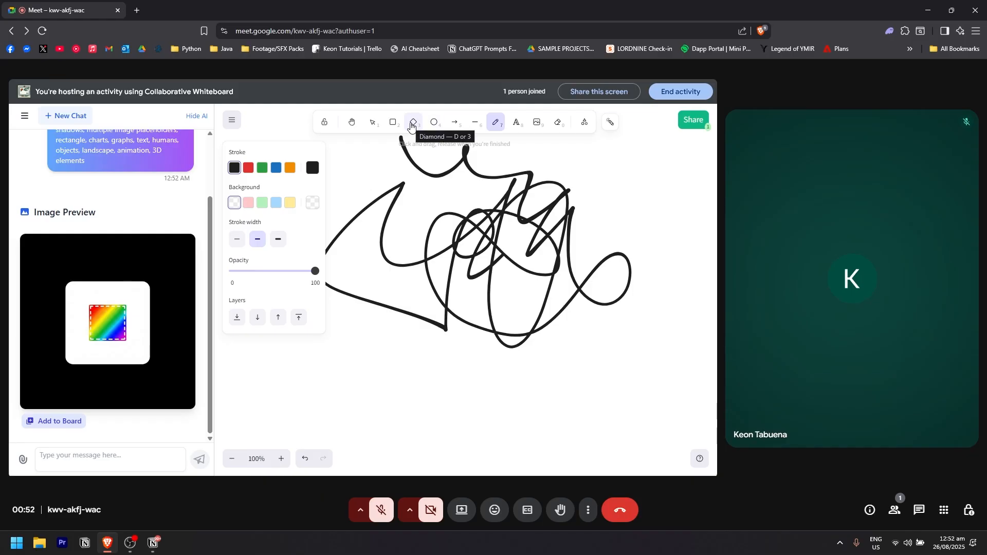